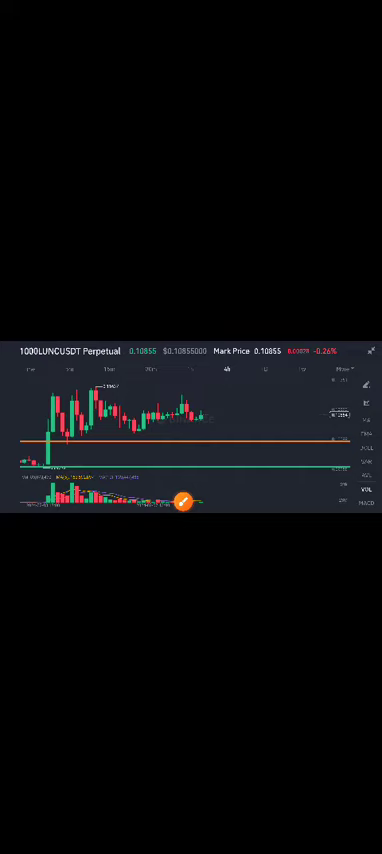
Expand the drawing toolbar over the 1000LUNCUSDT perpetual candlestick chart.
left_click(184, 504)
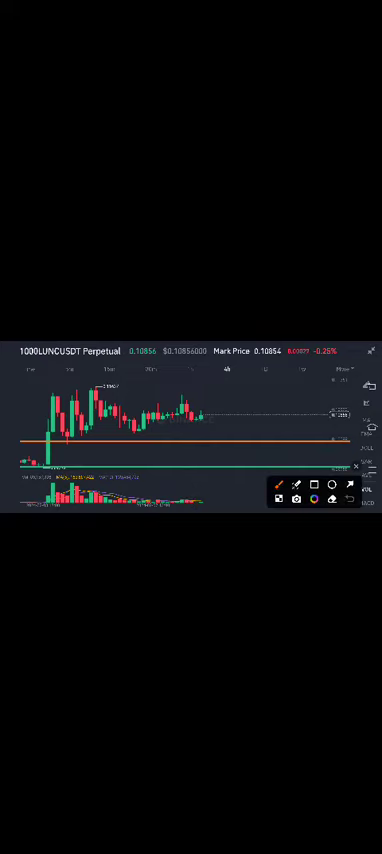